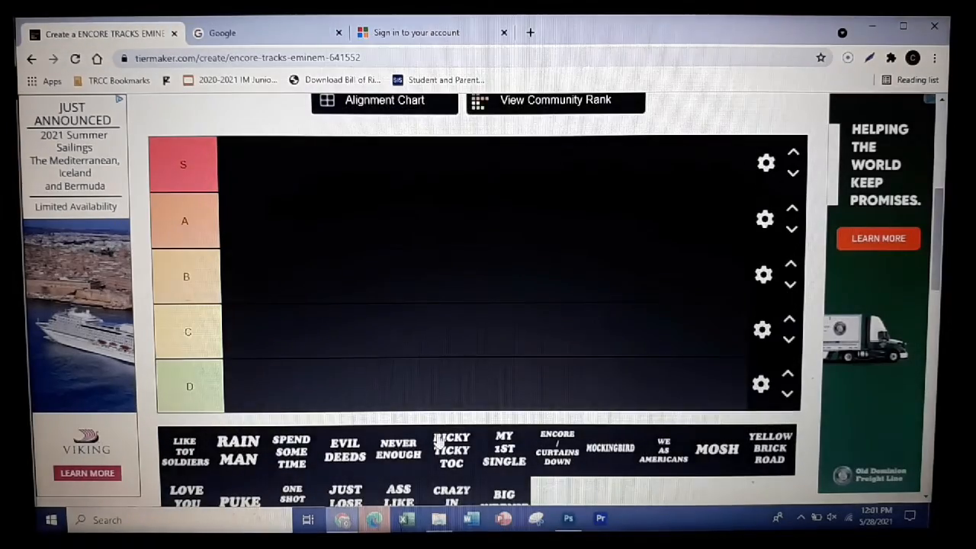
Rank Like Toy Soldiers in S, Spend Some Time in B and Evil Deeds in A
scroll(down, 3)
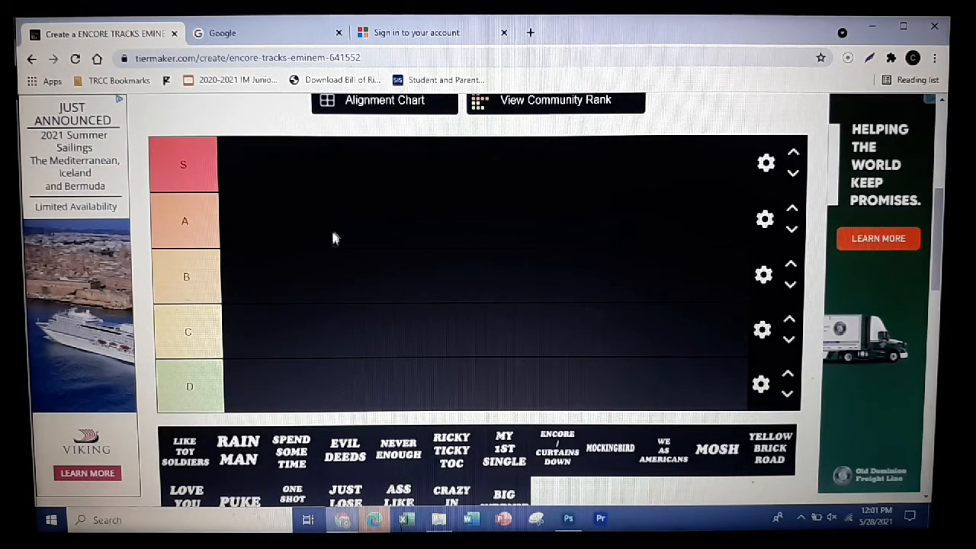
scroll(down, 3)
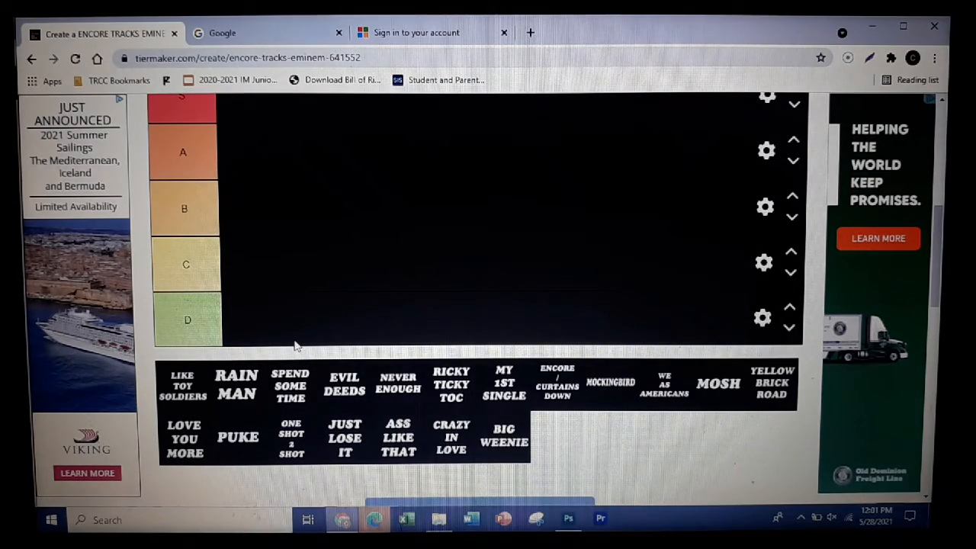
mouse_move(277, 276)
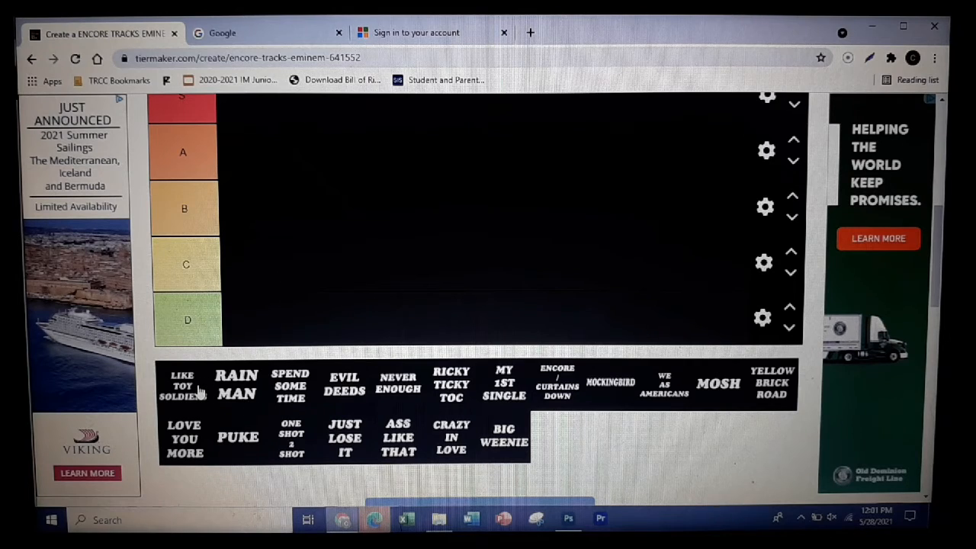
drag(183, 385, 262, 282)
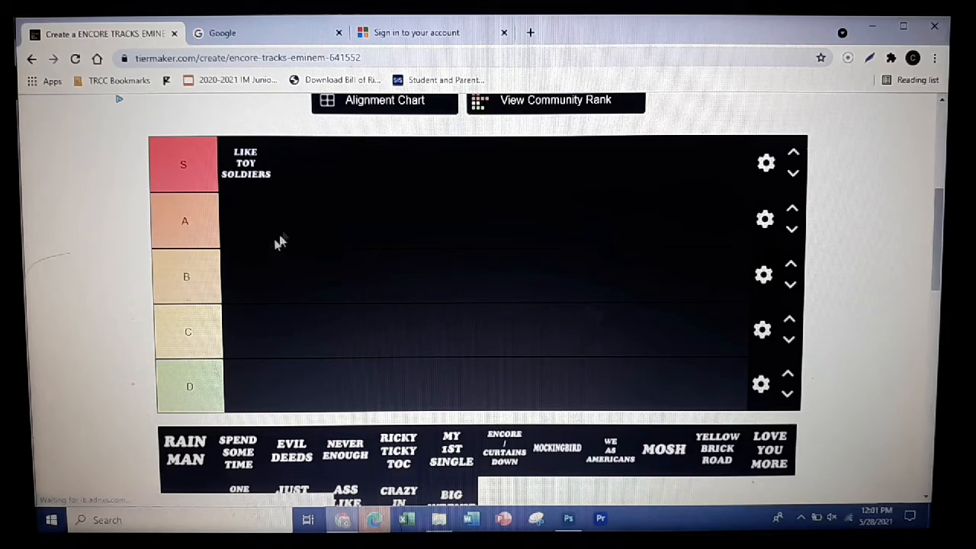
scroll(down, 3)
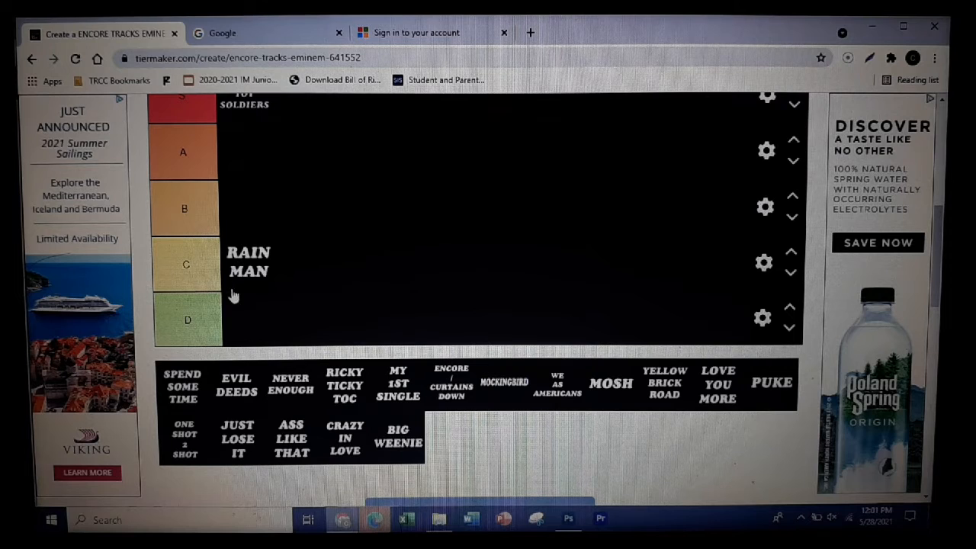
drag(181, 384, 224, 180)
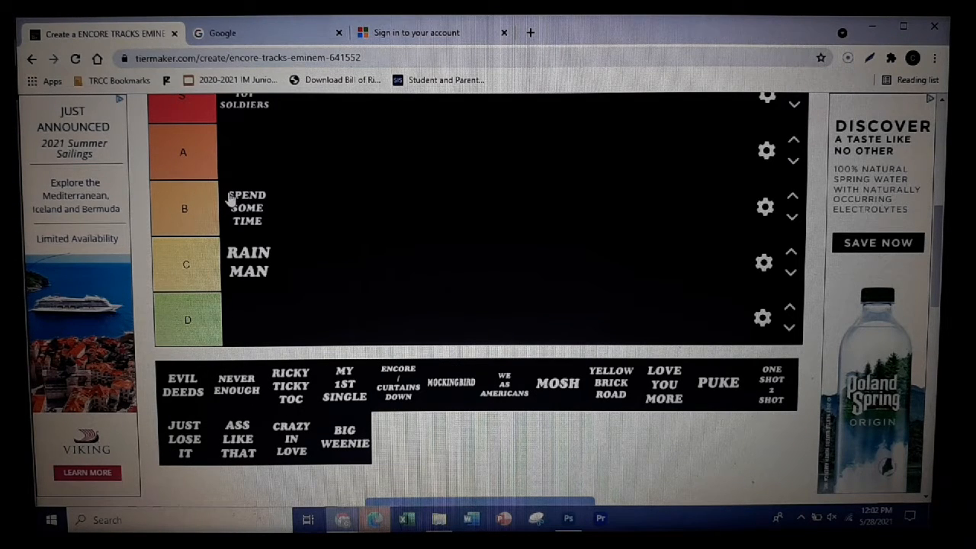
mouse_move(225, 359)
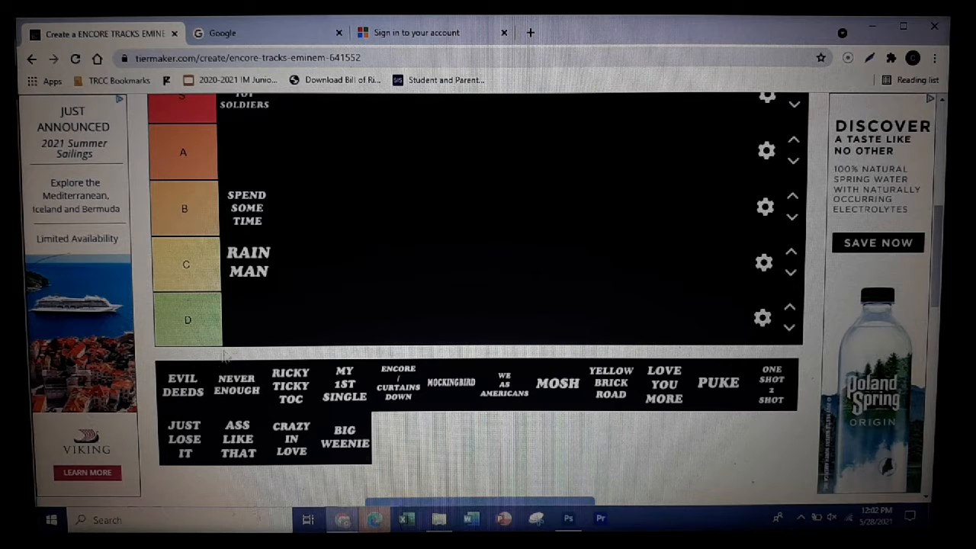
drag(182, 383, 246, 150)
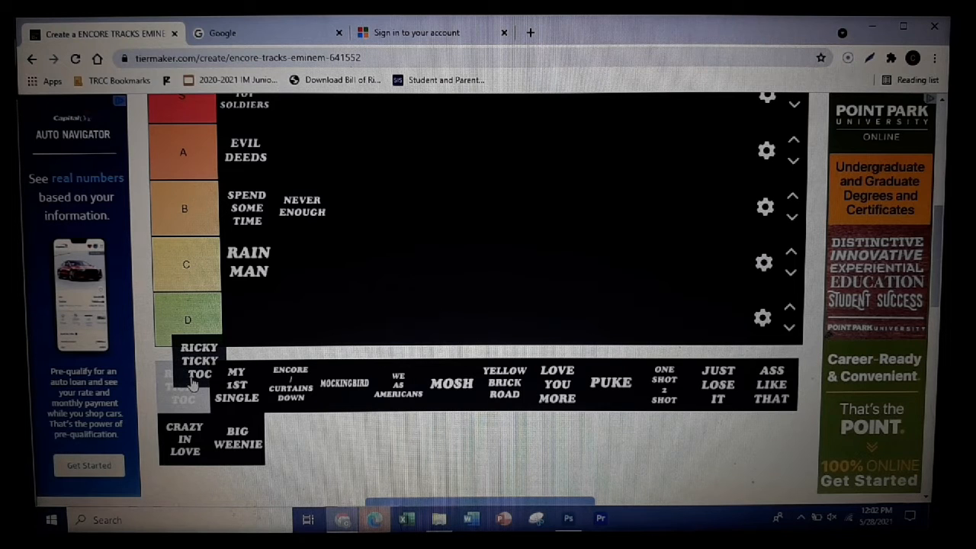
Drag the Ricky Ticky Toc tile into the A tier row
drag(198, 374, 301, 151)
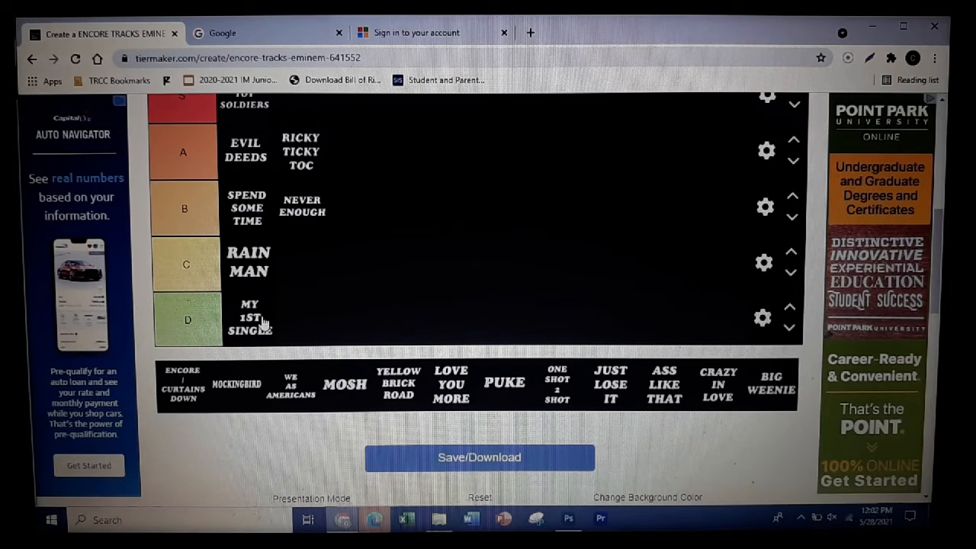
mouse_move(202, 385)
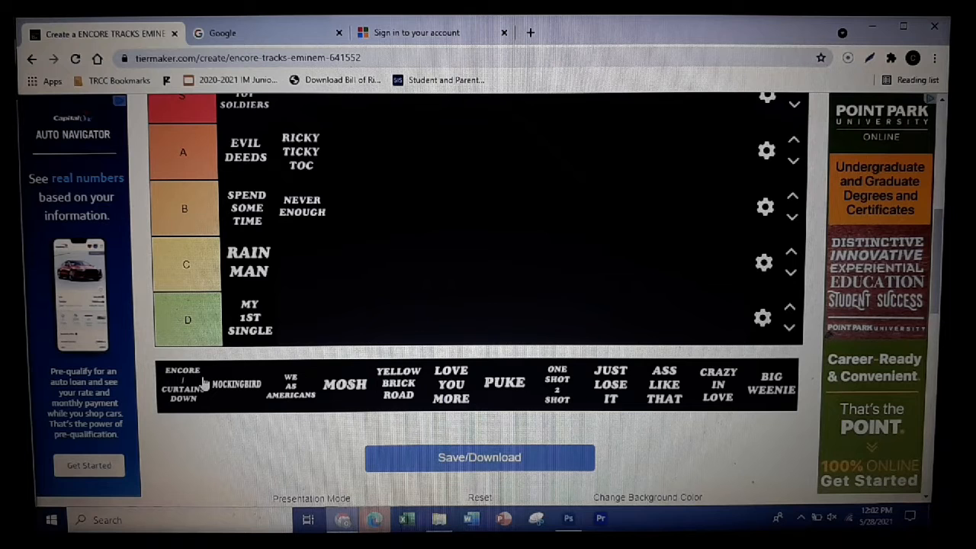
mouse_move(192, 412)
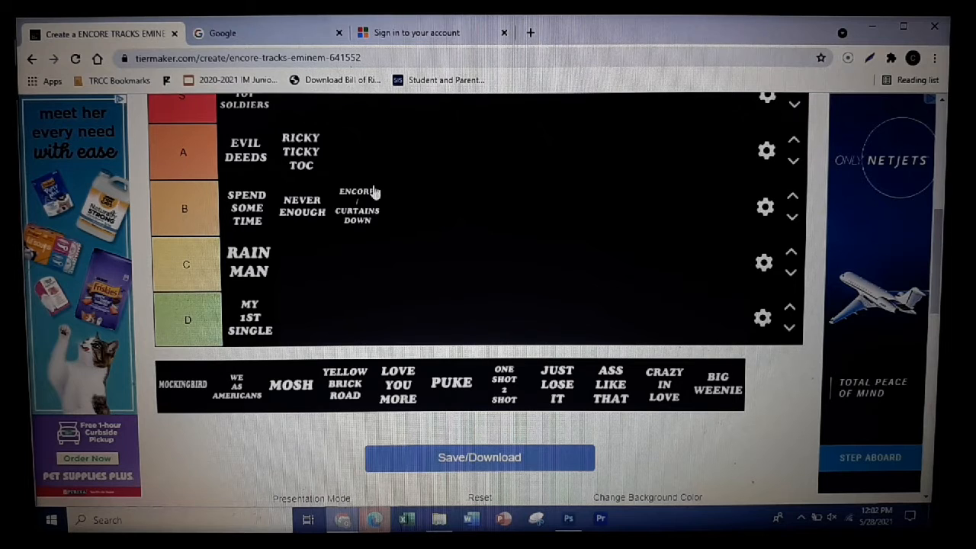
mouse_move(368, 220)
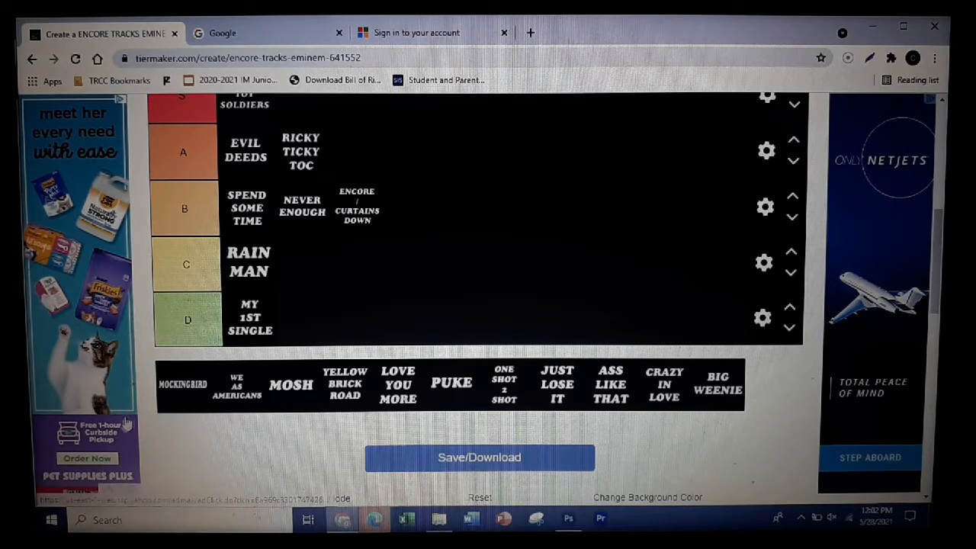
Rank Mockingbird in S, We As Americans and Mosh in A, Love You More in B, Puke in C
scroll(up, 3)
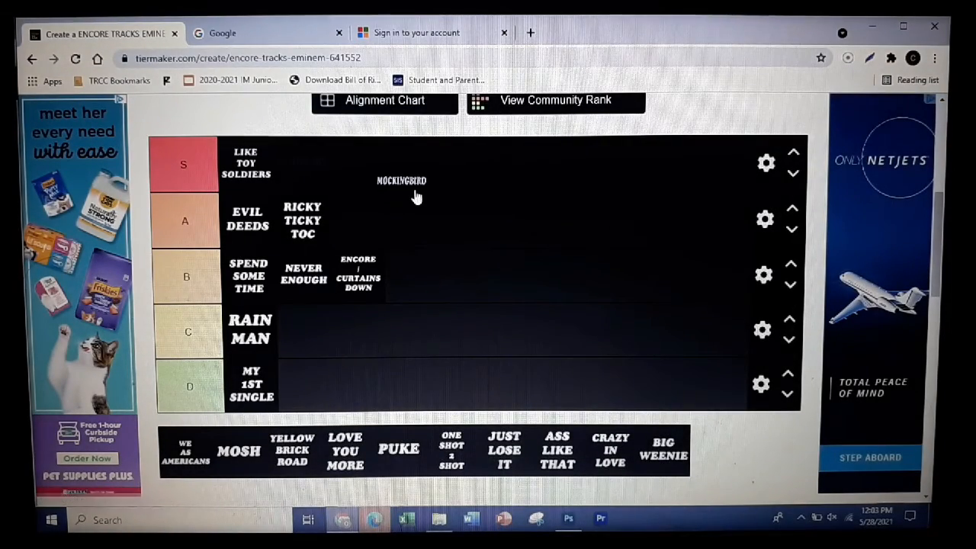
drag(402, 180, 301, 162)
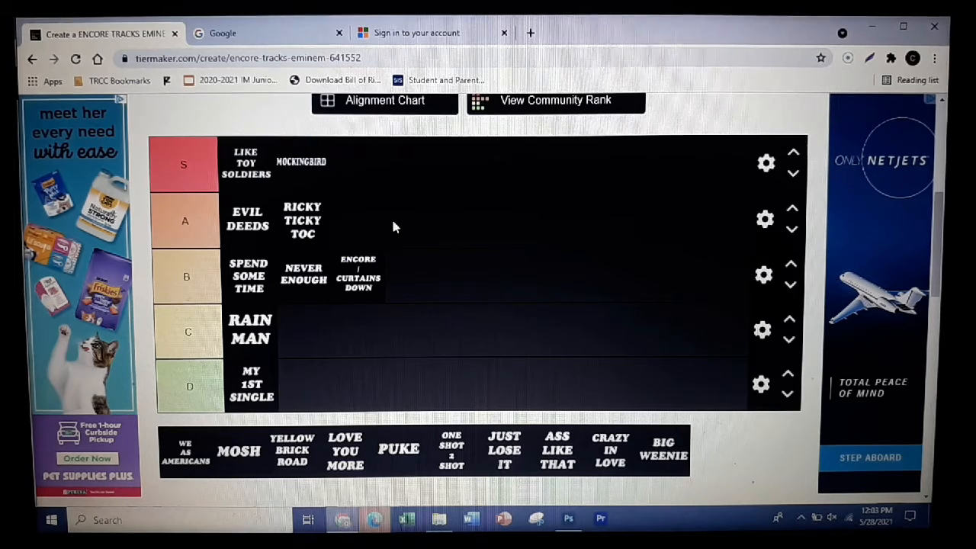
mouse_move(211, 468)
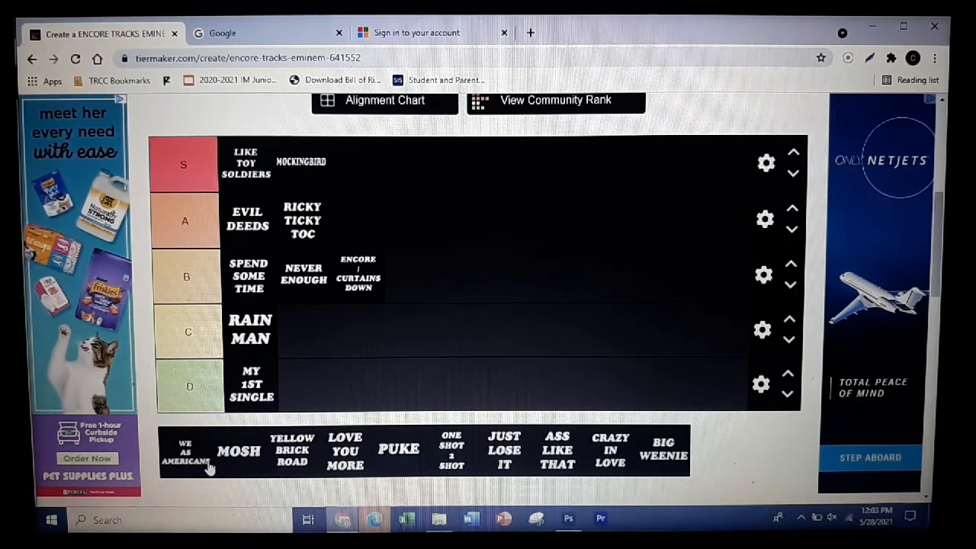
drag(185, 450, 357, 220)
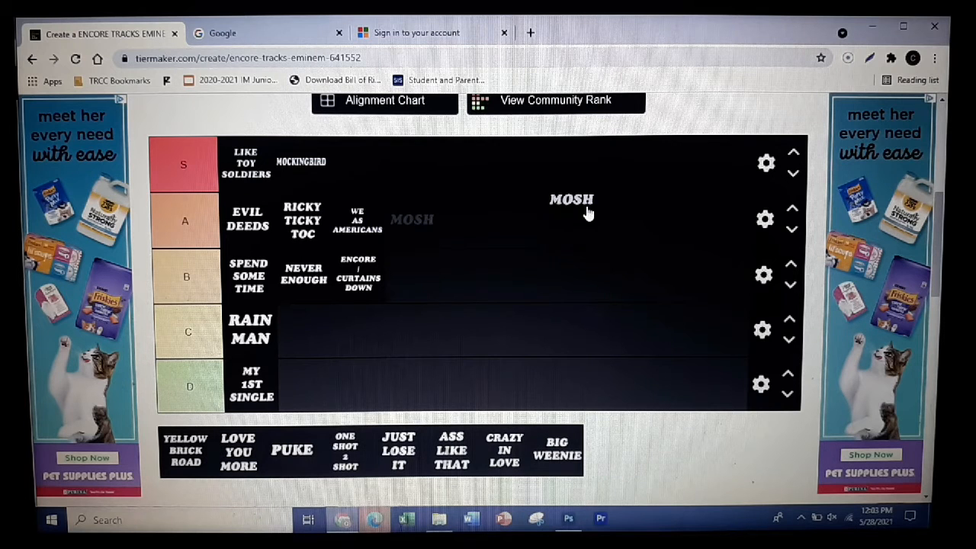
drag(572, 199, 412, 220)
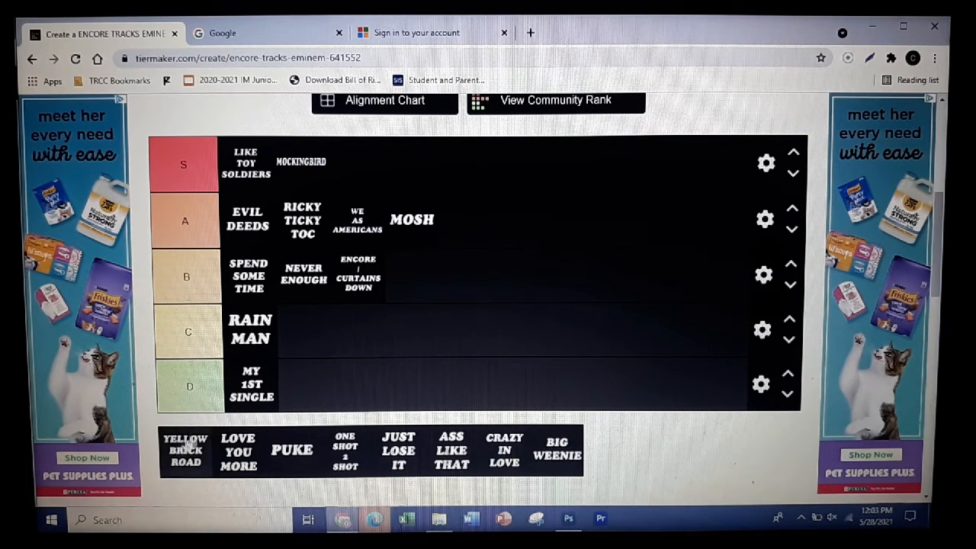
drag(185, 450, 466, 220)
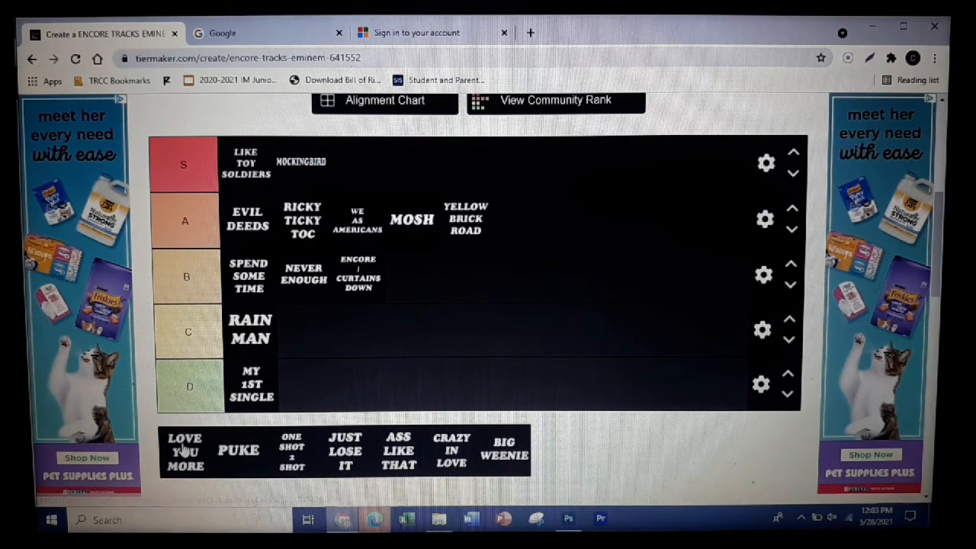
drag(184, 451, 509, 283)
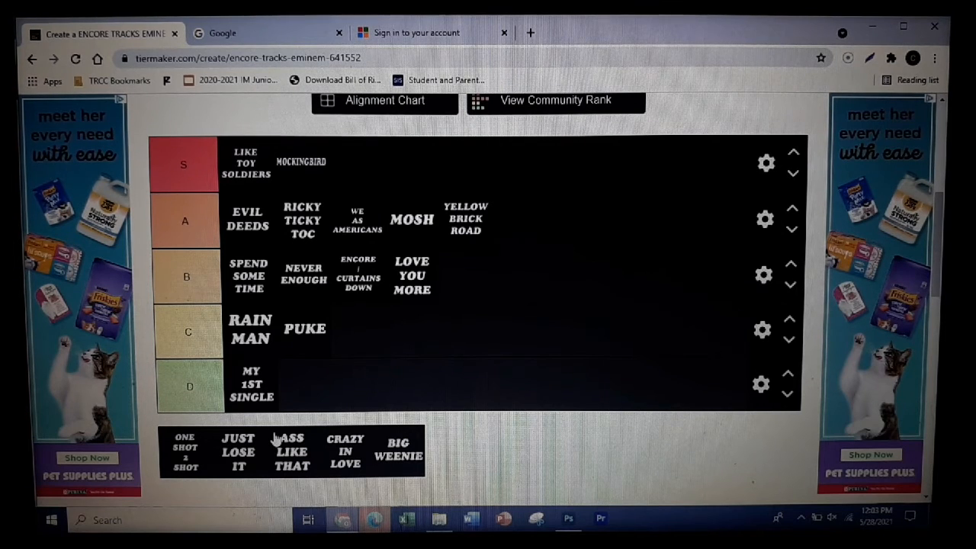
mouse_move(197, 453)
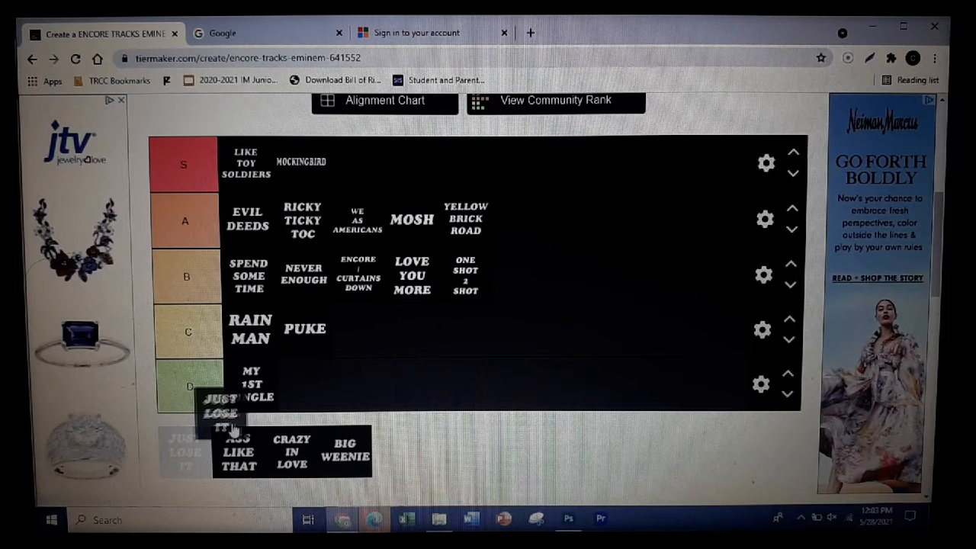
Rank Just Lose It, Ass Like That and Big Weenie in C, and Crazy in Love in A
drag(221, 412, 394, 320)
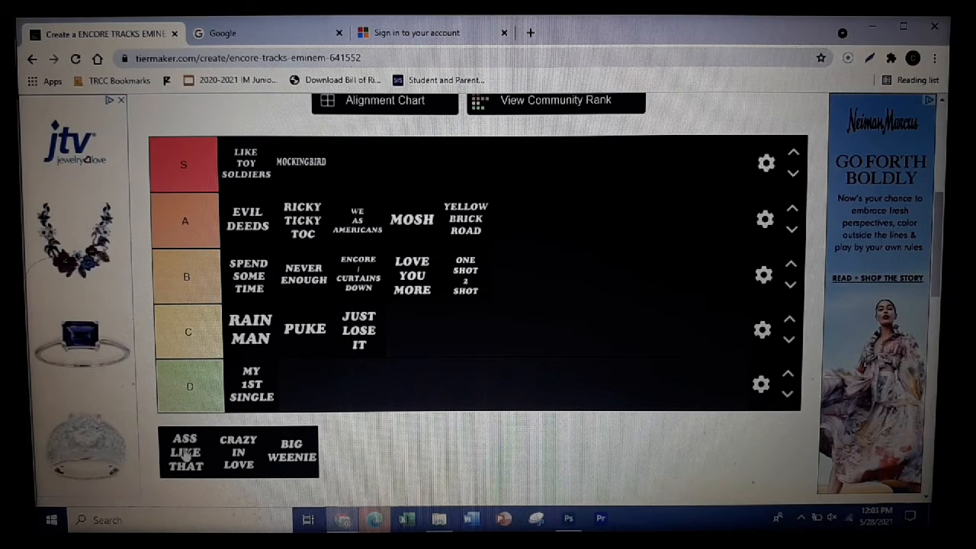
drag(185, 452, 523, 271)
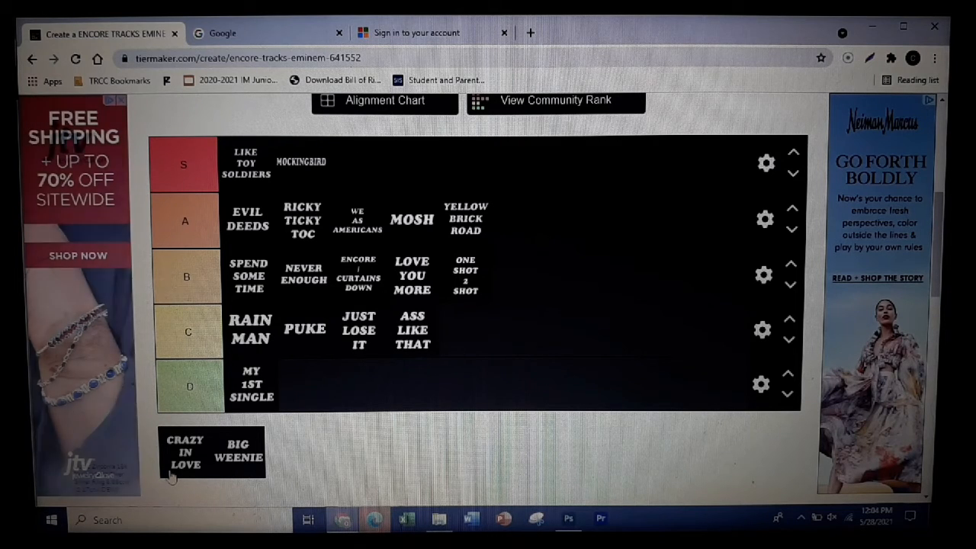
drag(185, 452, 534, 219)
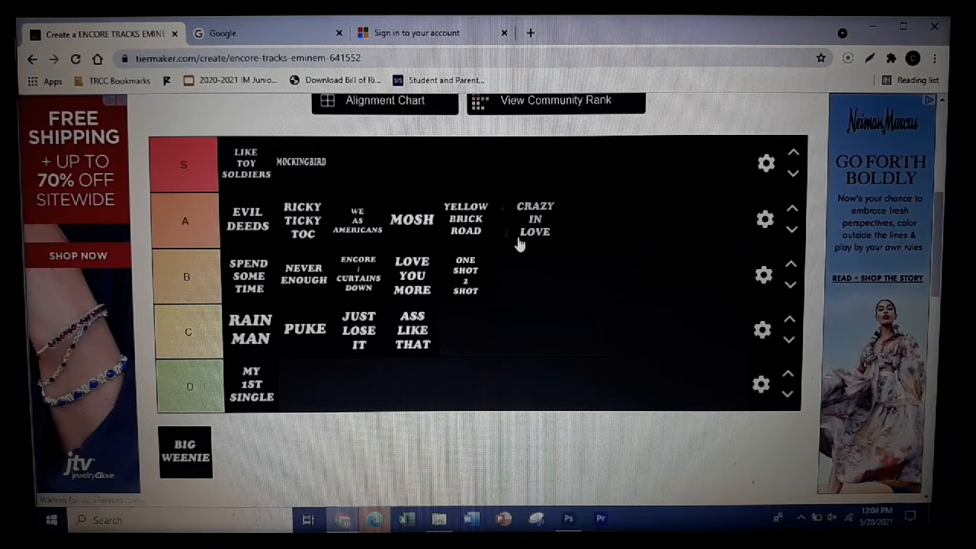
drag(535, 219, 555, 271)
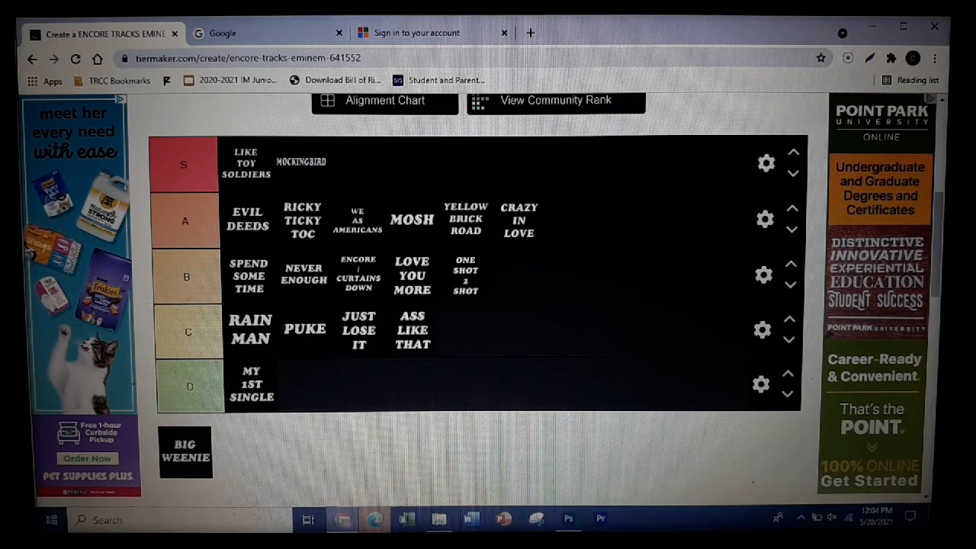
drag(185, 451, 537, 332)
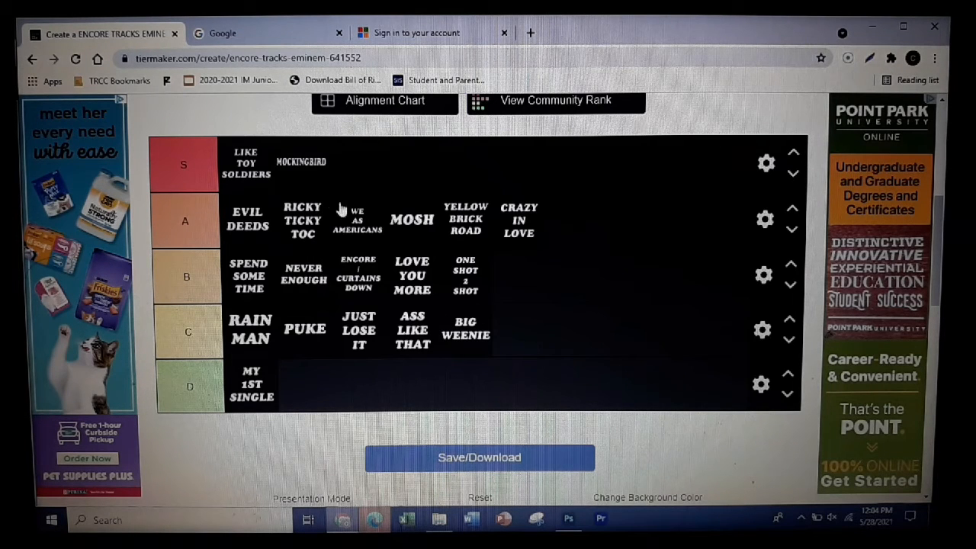
mouse_move(257, 183)
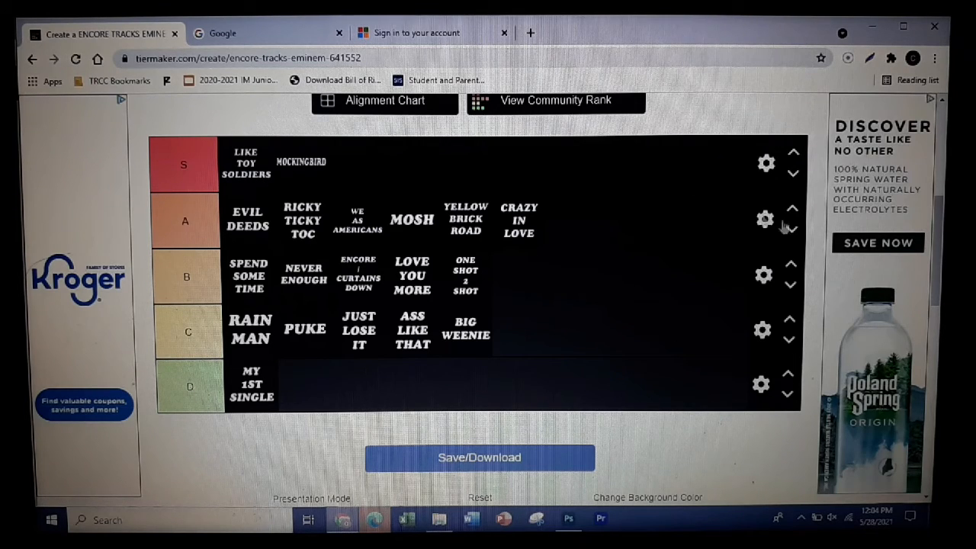
mouse_move(621, 351)
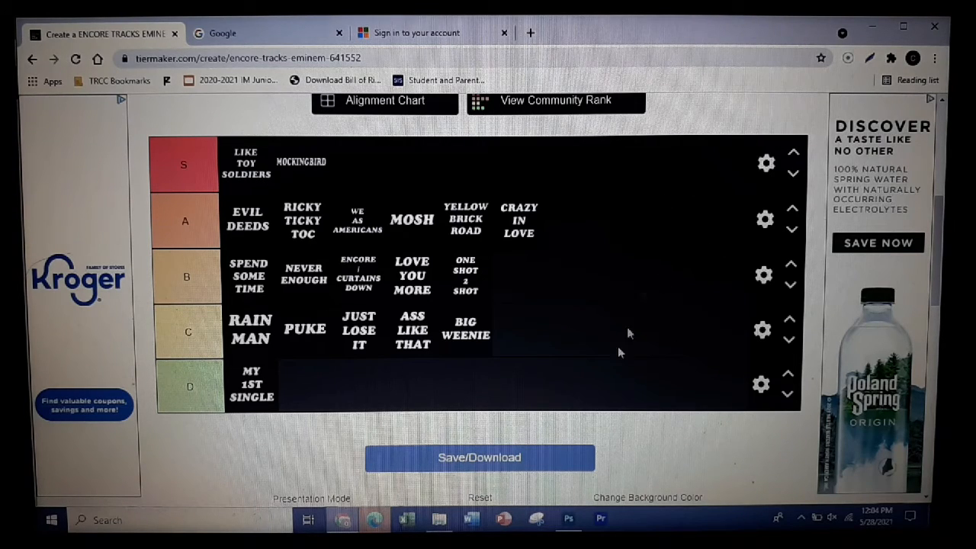
mouse_move(626, 257)
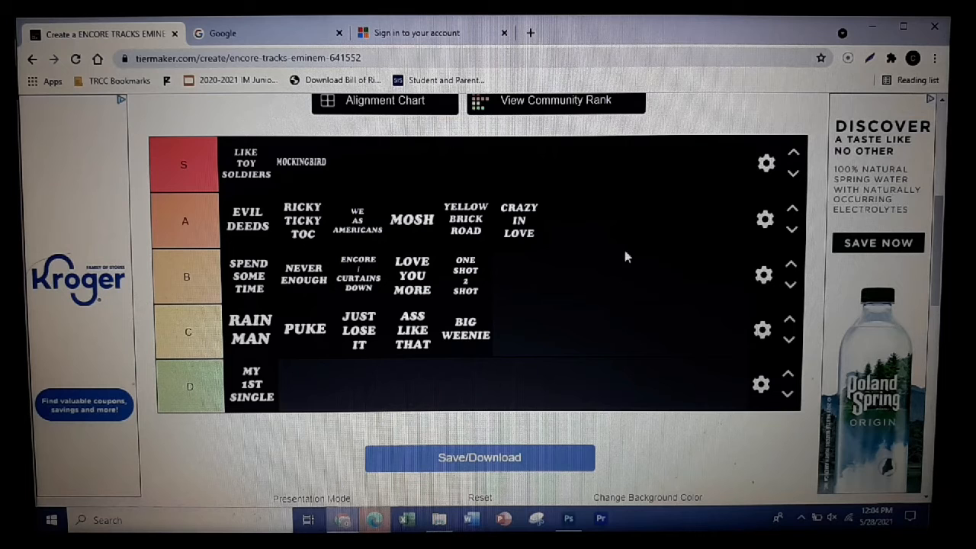
mouse_move(625, 290)
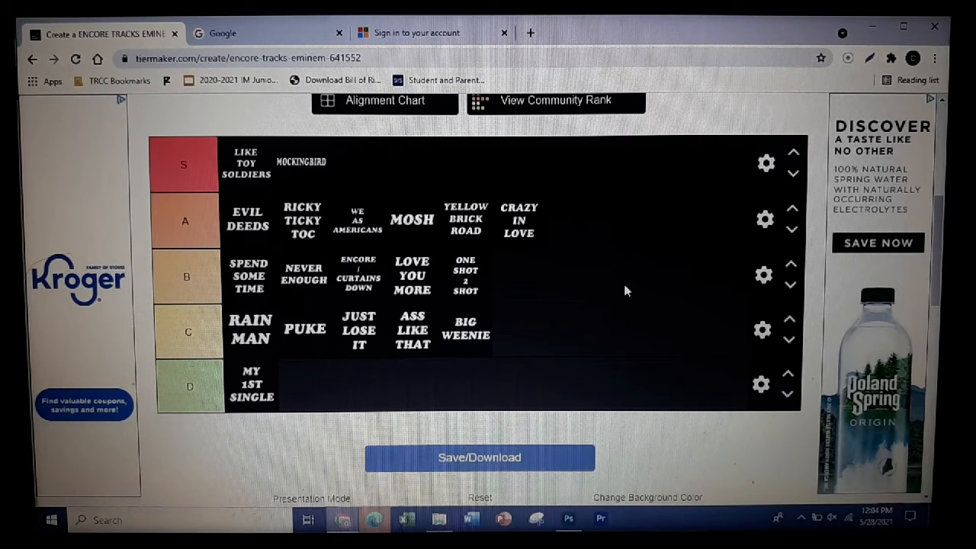
mouse_move(636, 276)
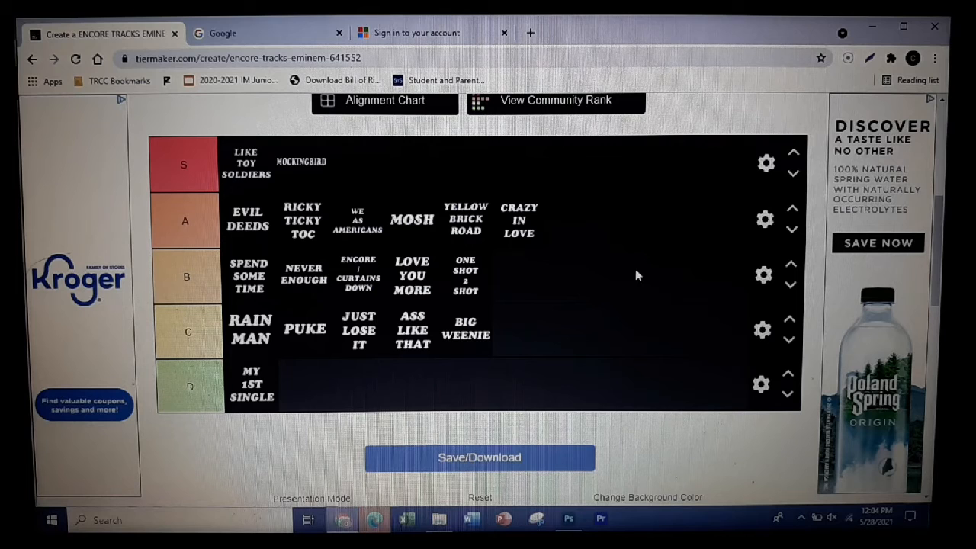
mouse_move(595, 367)
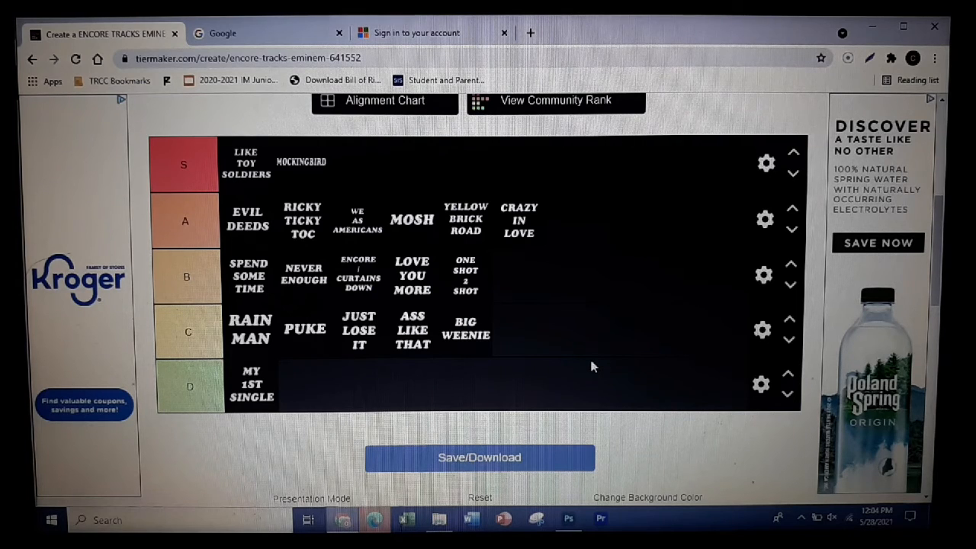
mouse_move(594, 365)
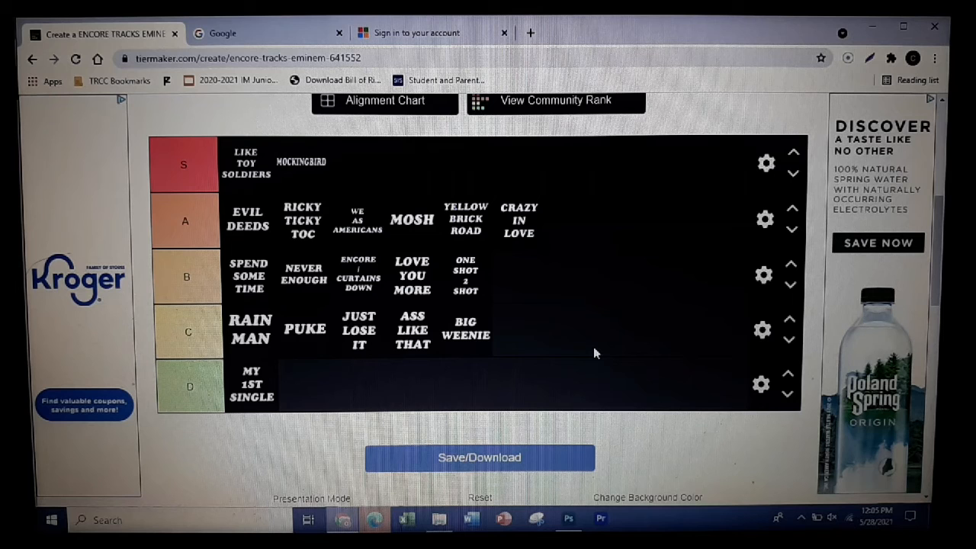
mouse_move(599, 347)
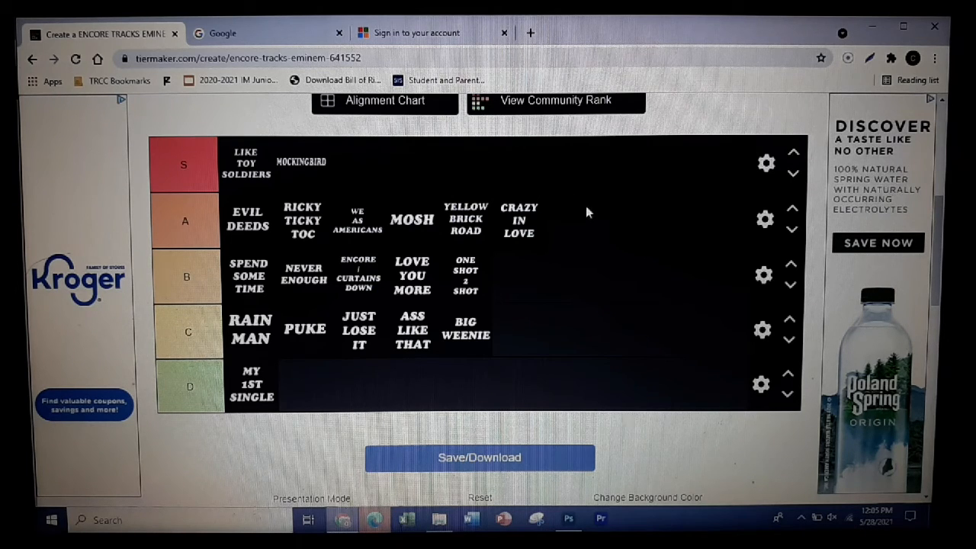
mouse_move(577, 196)
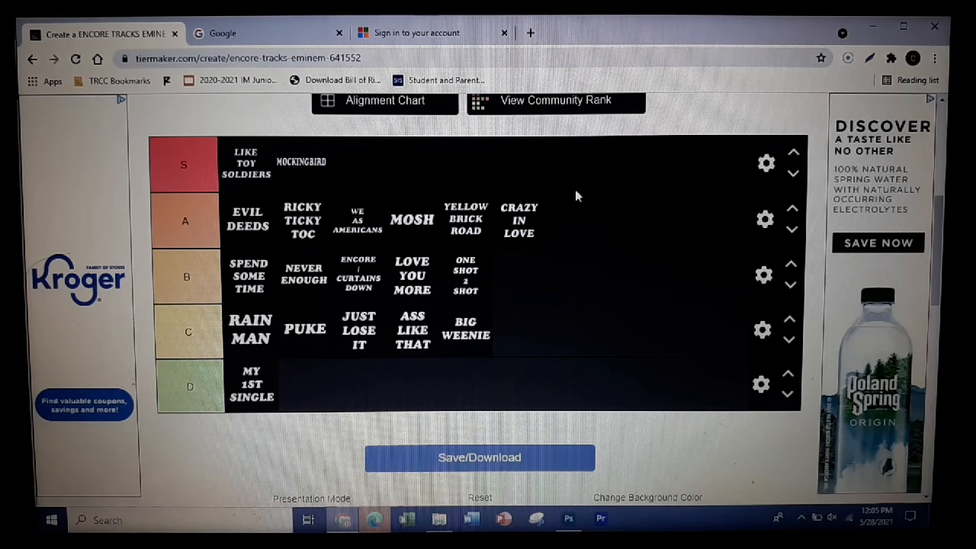